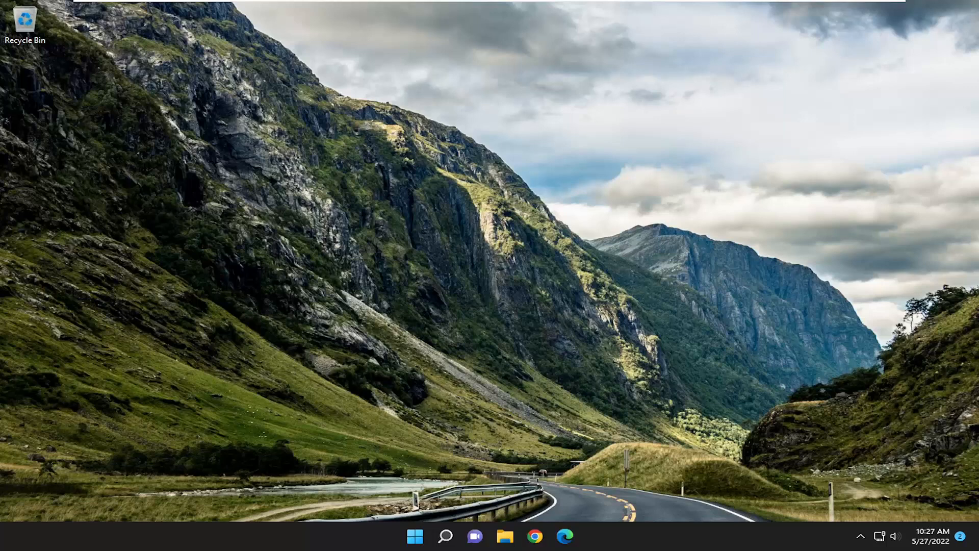
mouse_move(629, 398)
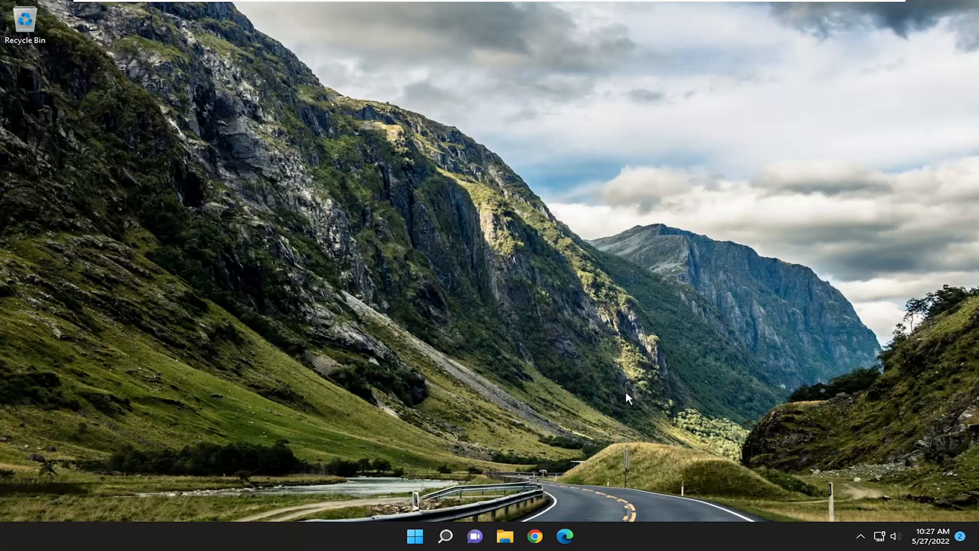
- Search Windows for 'settings' to launch the Settings app
left_click(445, 536)
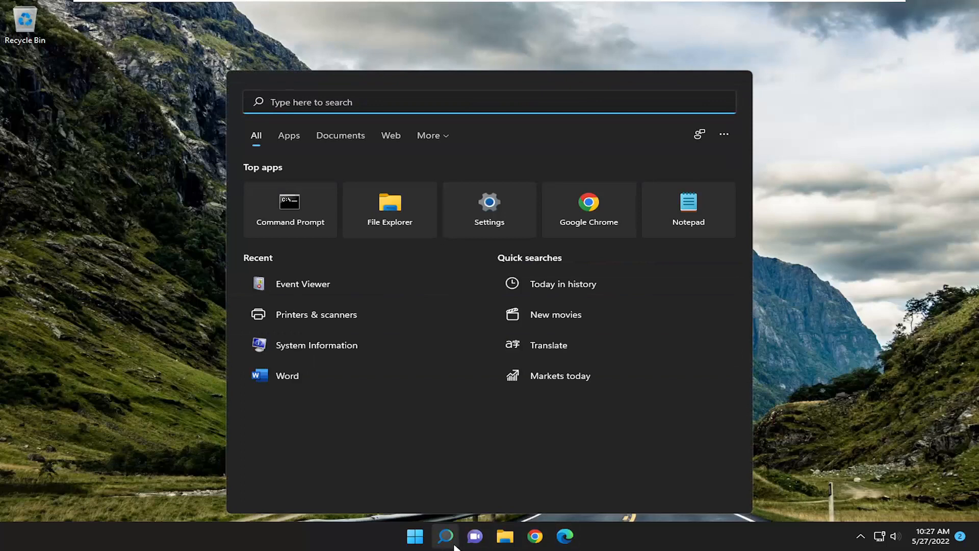
type("settings")
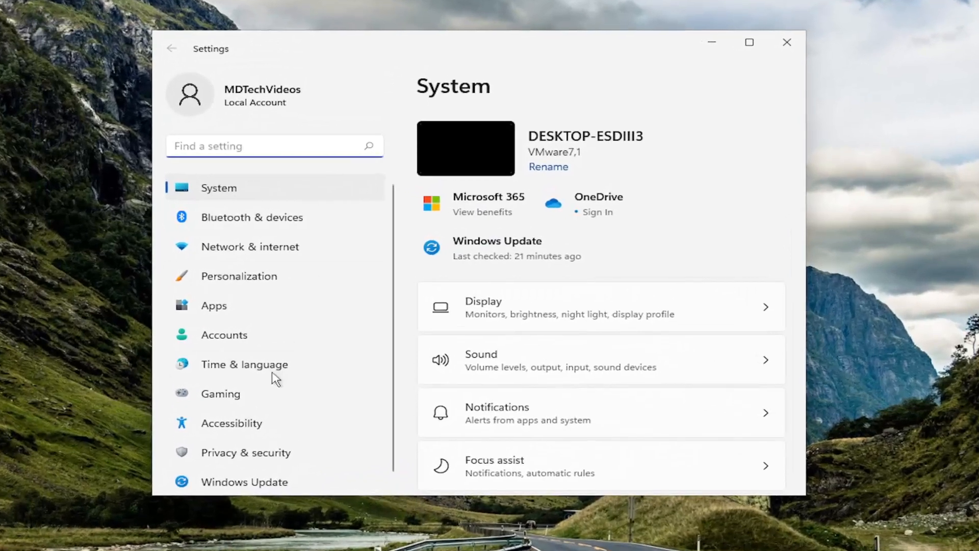
- Open the Microphone page under Privacy & security app permissions to confirm access is on
left_click(245, 452)
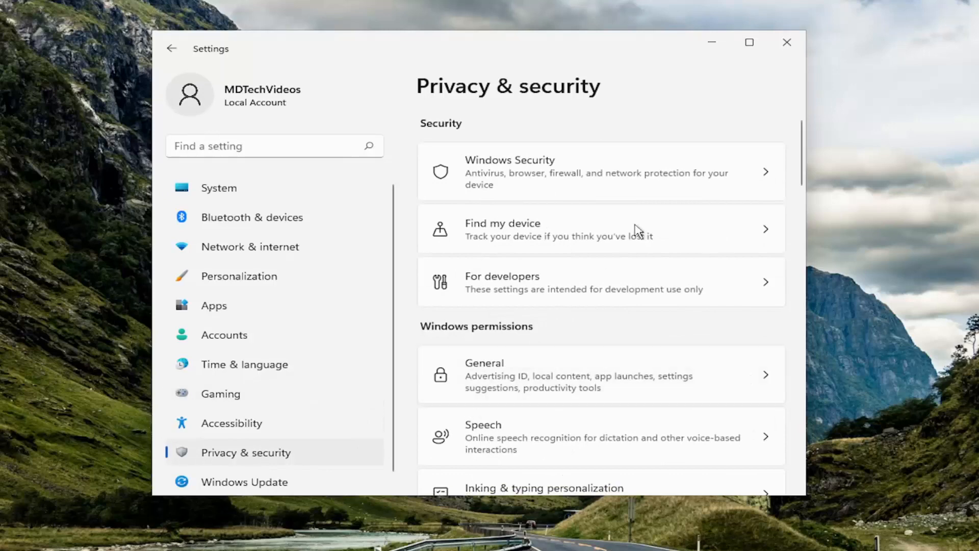
scroll("down", 3)
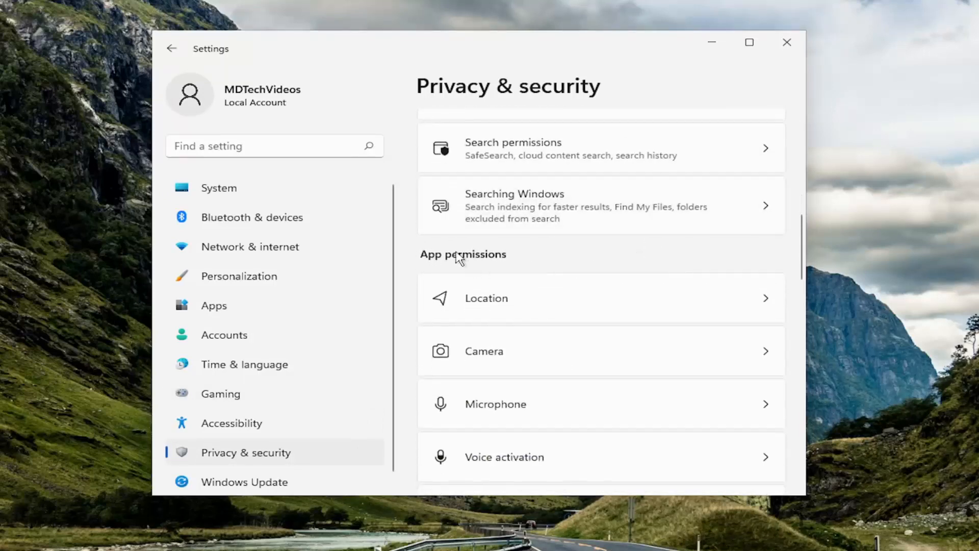
mouse_move(484, 411)
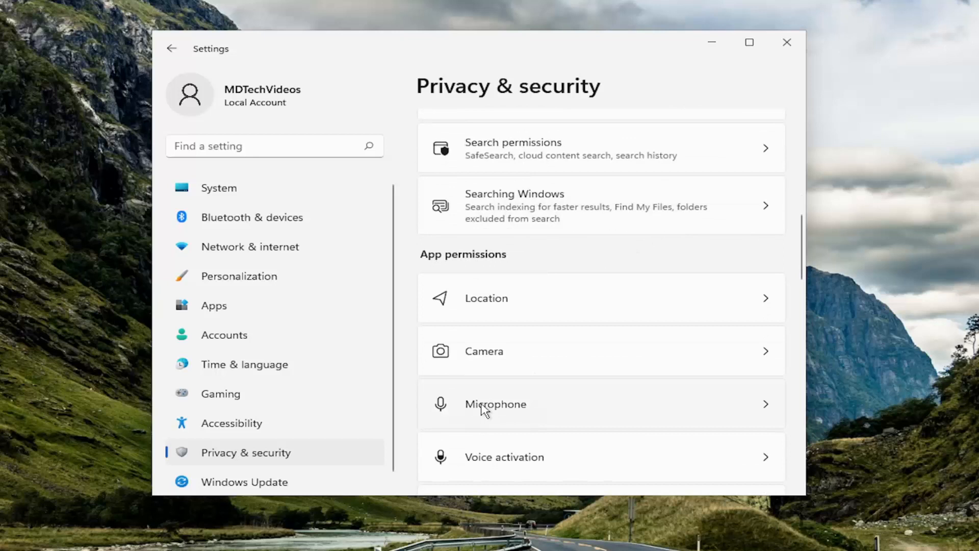
left_click(495, 404)
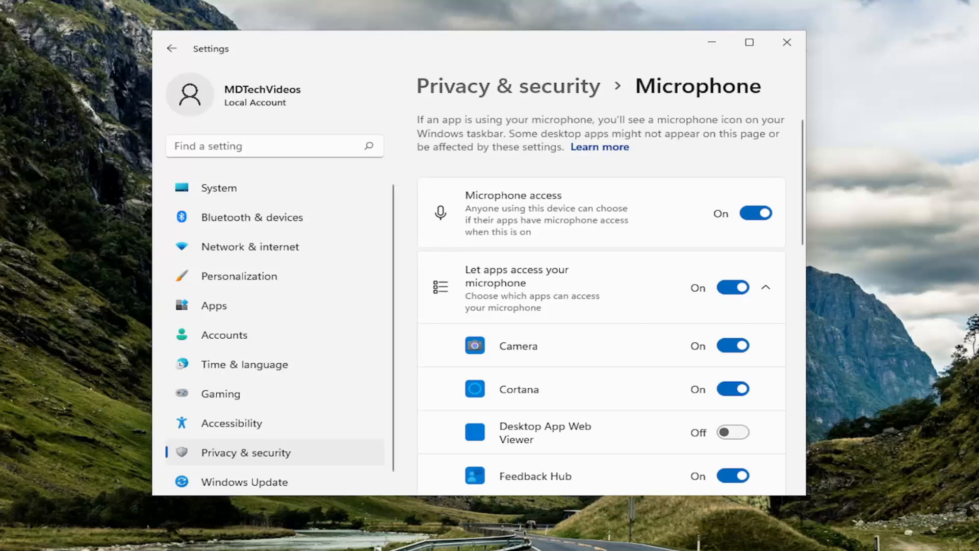
mouse_move(379, 517)
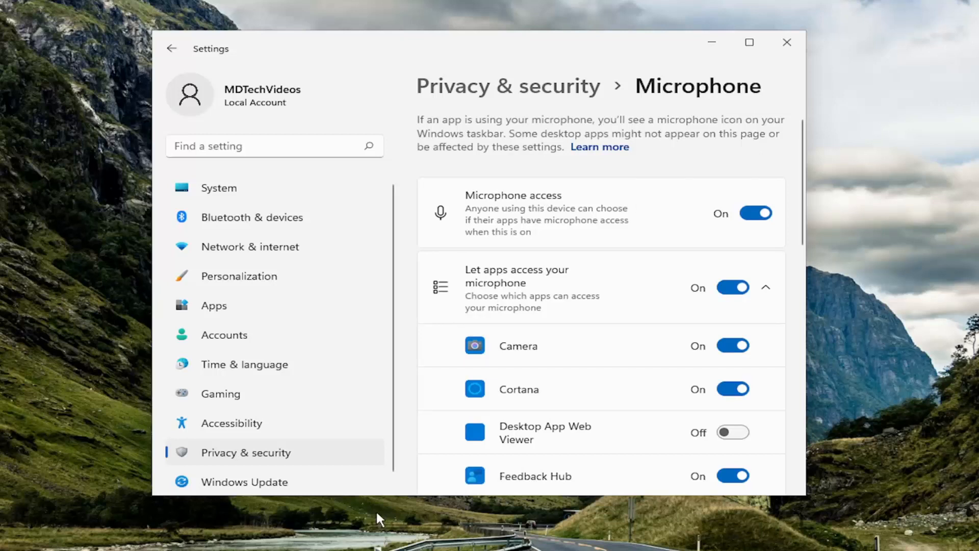
mouse_move(244, 364)
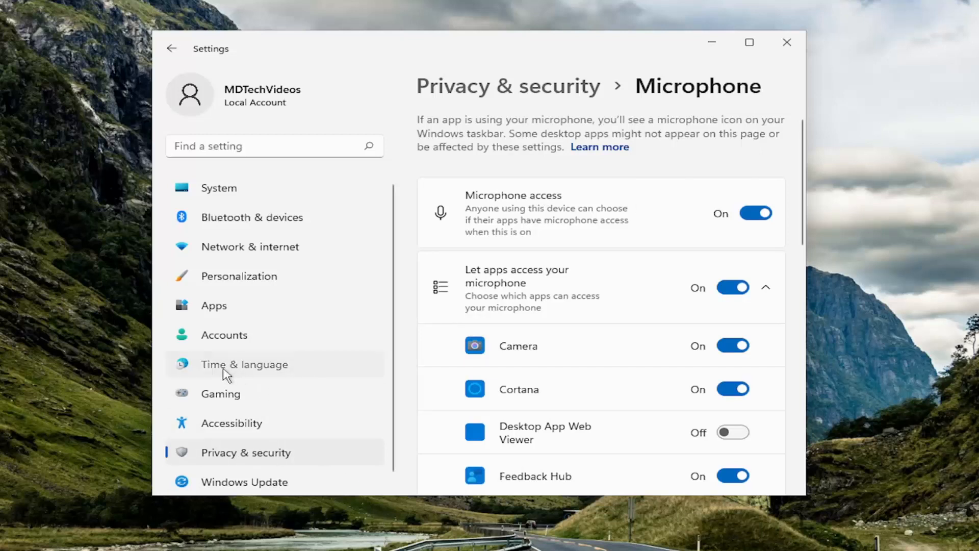
- Check the Time & language Speech page shows English (United States) as speech language
left_click(245, 364)
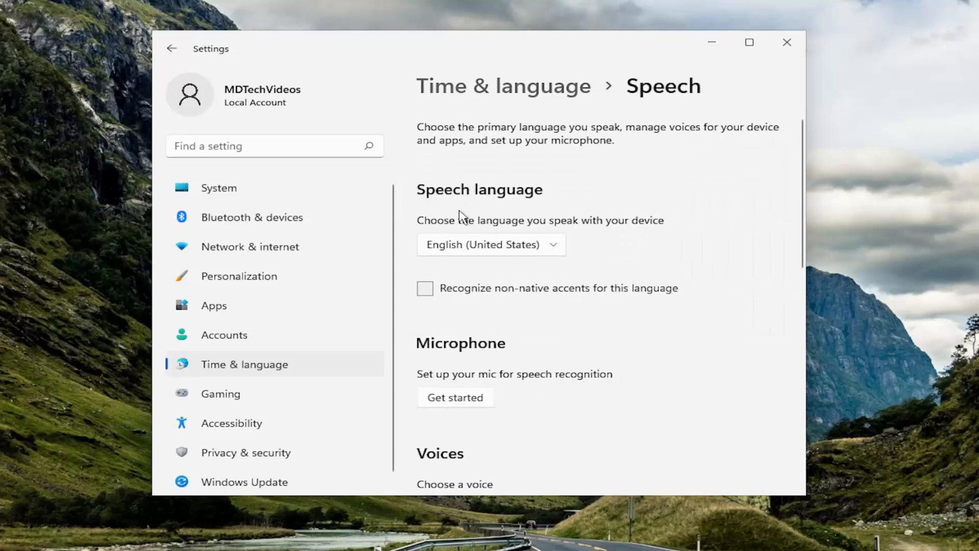
mouse_move(590, 237)
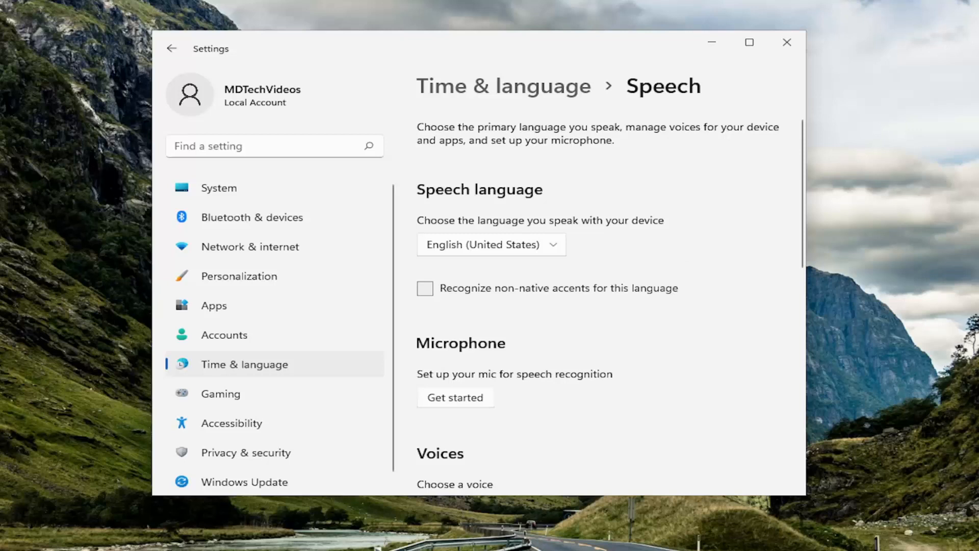
mouse_move(422, 225)
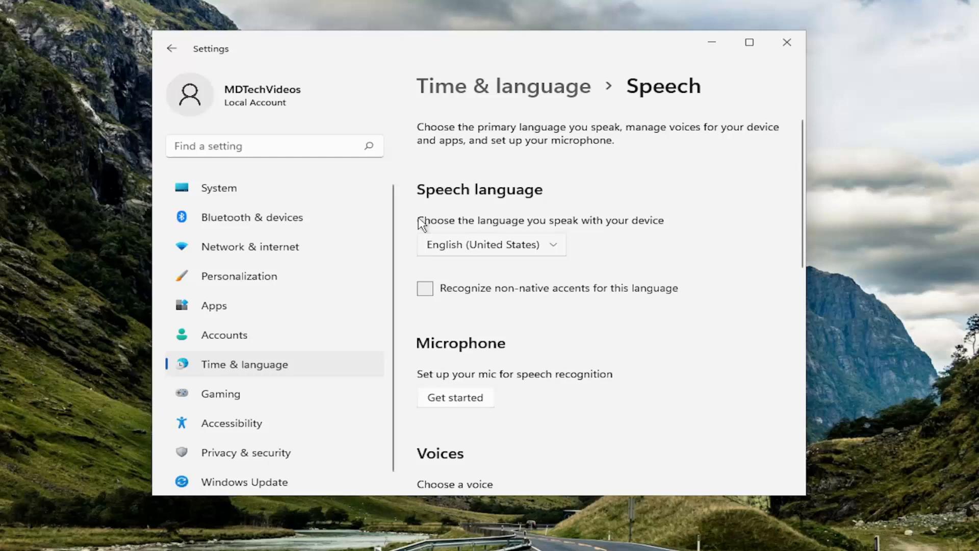
left_click(275, 145)
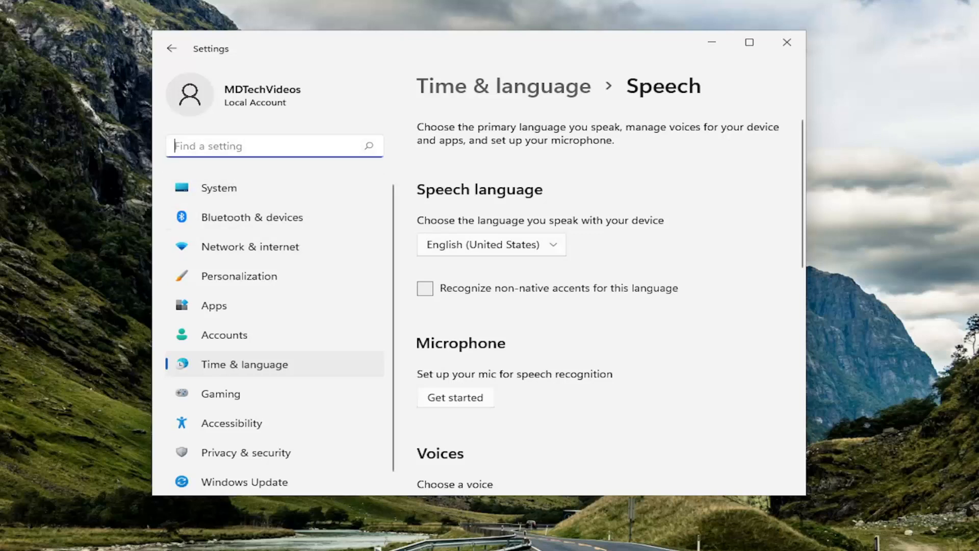
- Search 'troubleshoot' and open the Other troubleshooters list from Troubleshoot settings
type("troubleshoot")
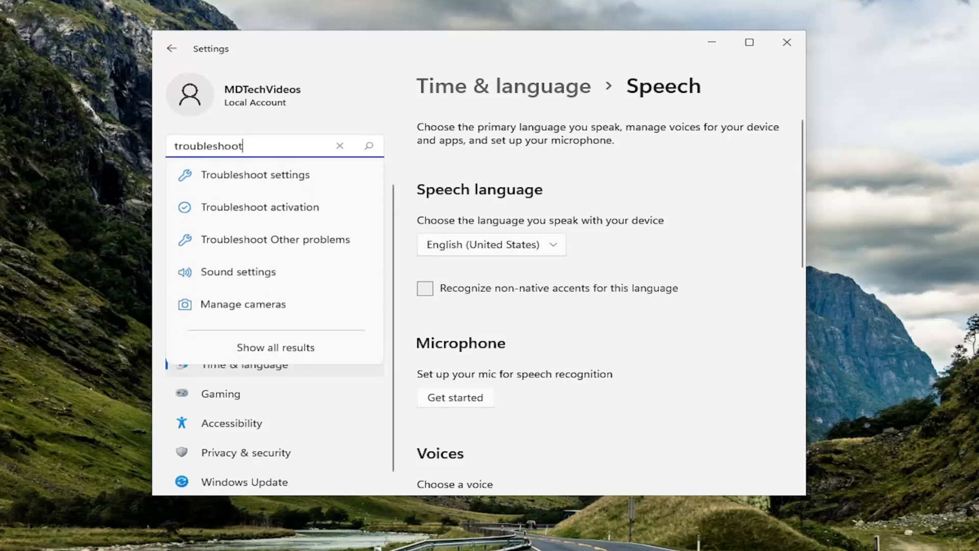
left_click(254, 175)
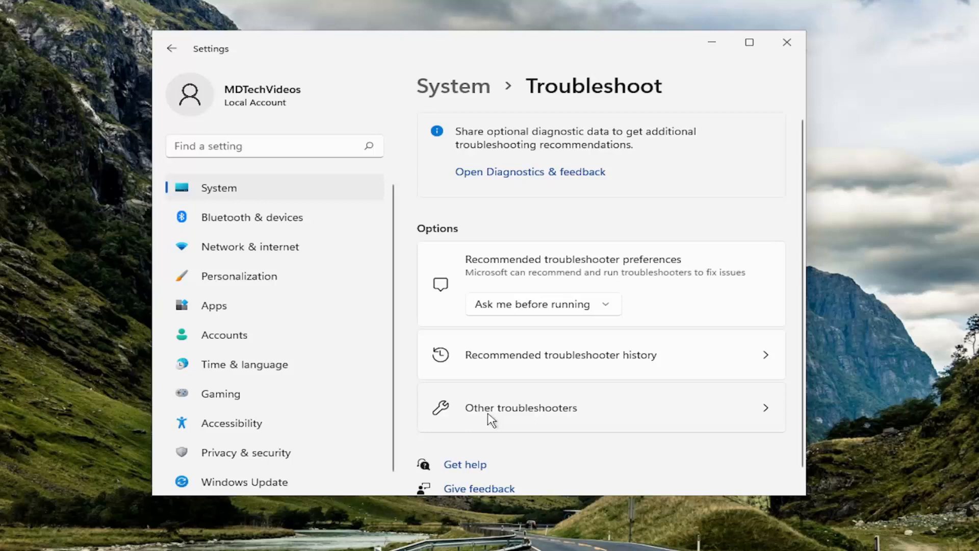
left_click(521, 407)
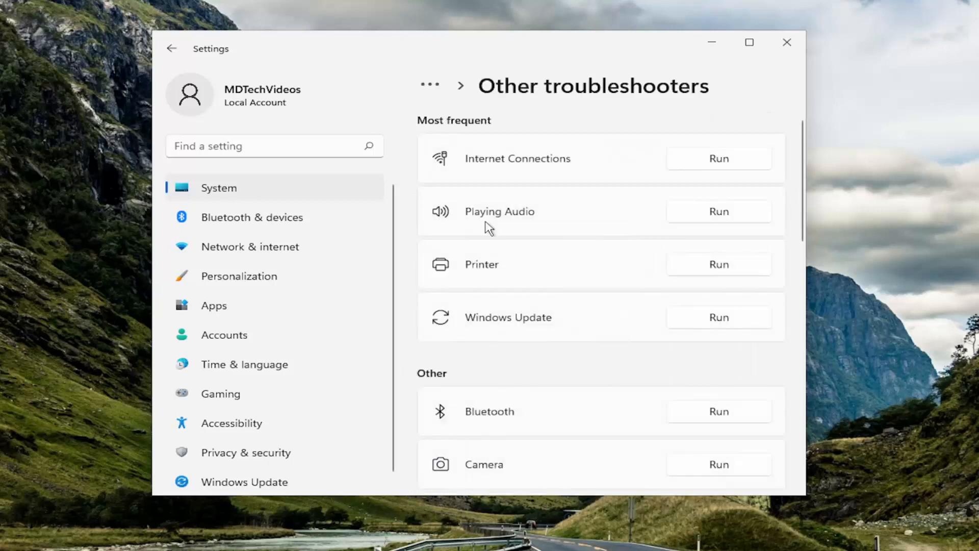
mouse_move(511, 224)
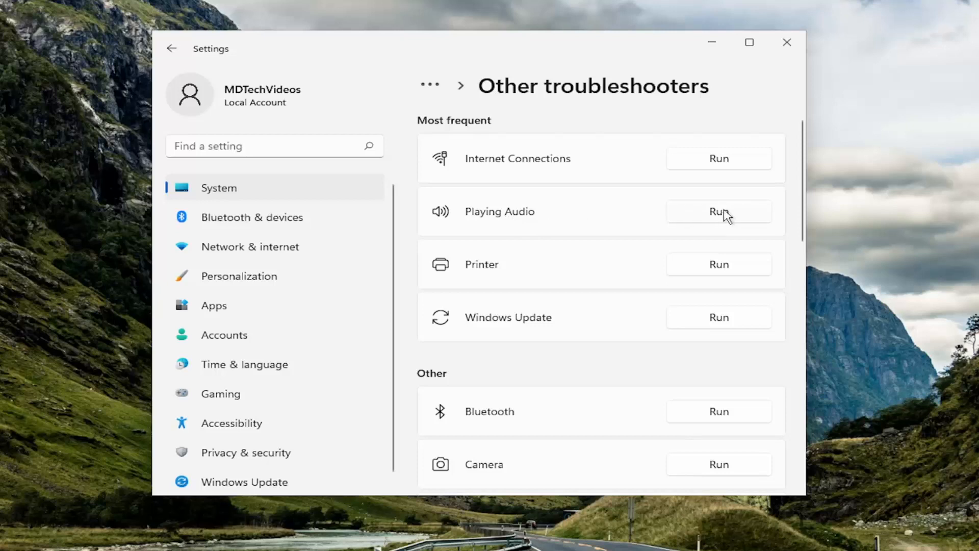
- Run the Playing Audio troubleshooter, accept opening Audio Enhancements, then cancel it
left_click(718, 211)
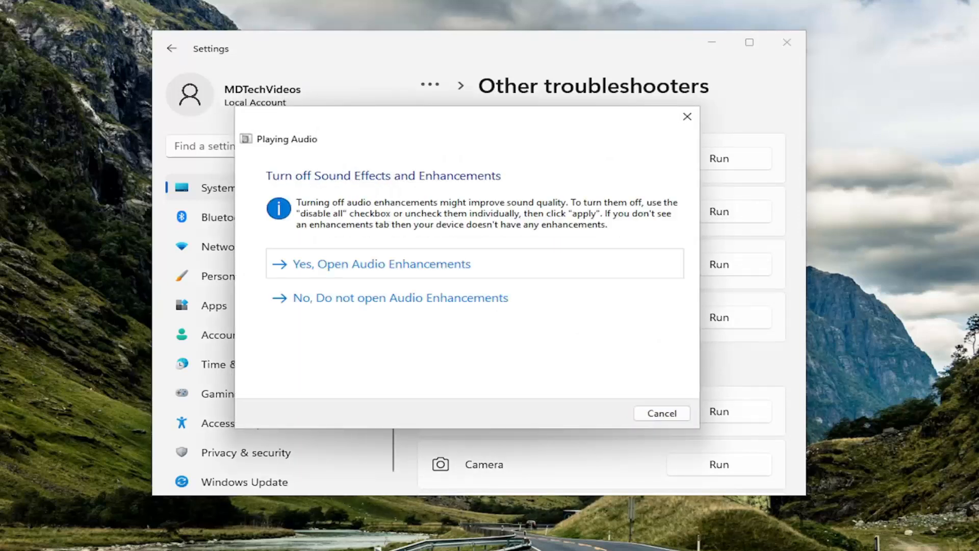
left_click(379, 264)
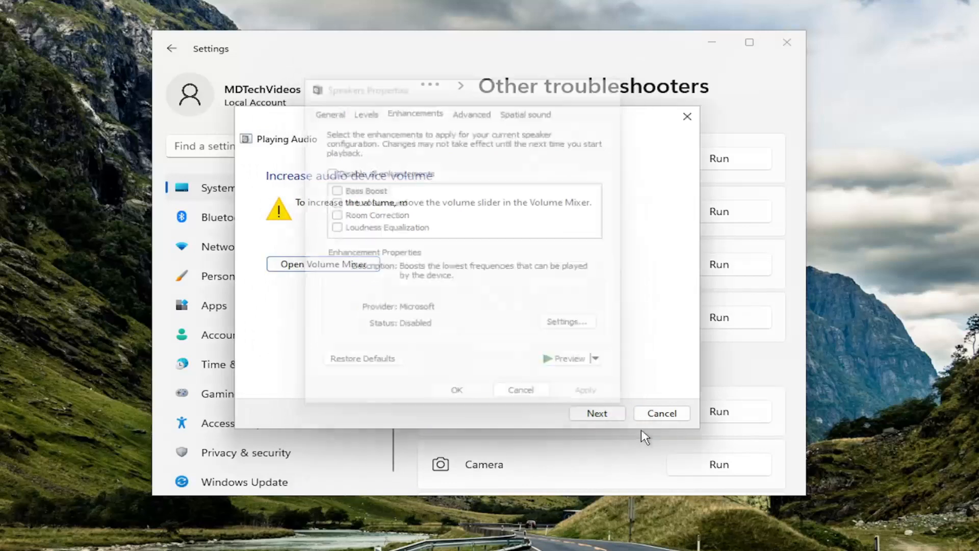
left_click(597, 413)
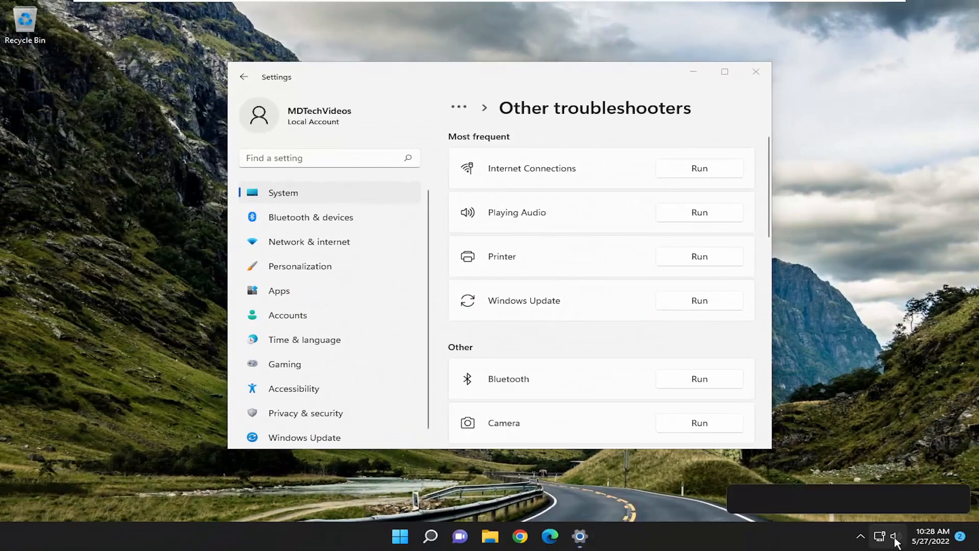
- Check the volume in Quick Settings, then close the Settings window
left_click(894, 536)
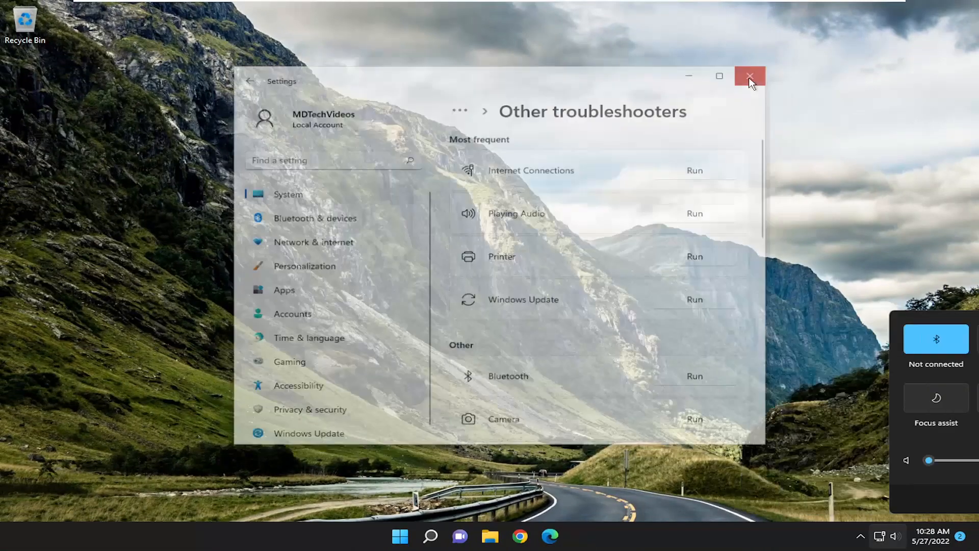
left_click(751, 76)
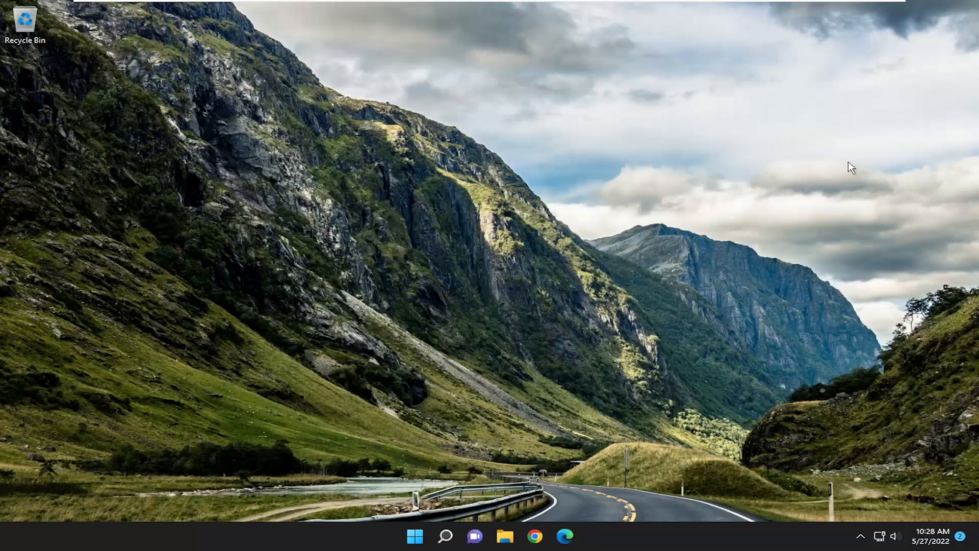